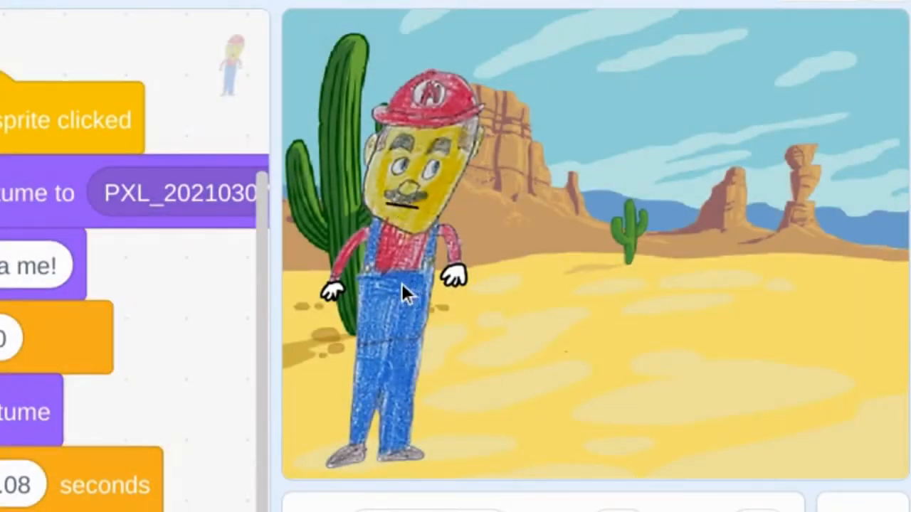
# Step: Run the sprite's click script twice so Mario walks further right across the desert
pyautogui.click(388, 291)
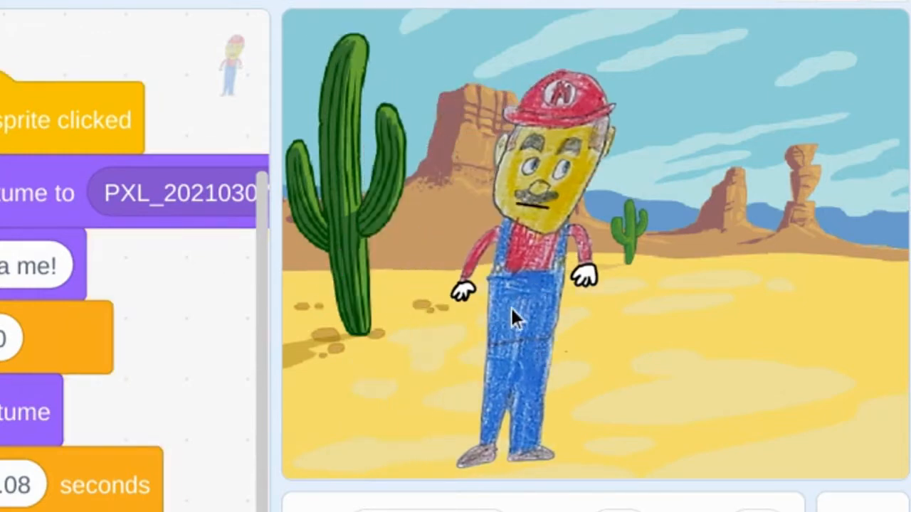
pyautogui.click(513, 320)
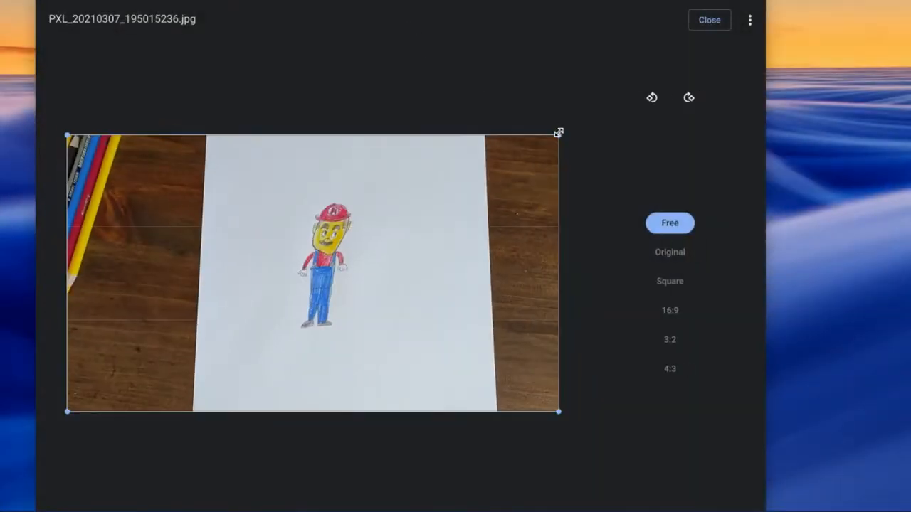
# Step: Crop the photo tightly around the drawn character, confirm the crop, and open the save options
pyautogui.moveTo(558, 133); pyautogui.dragTo(367, 186)
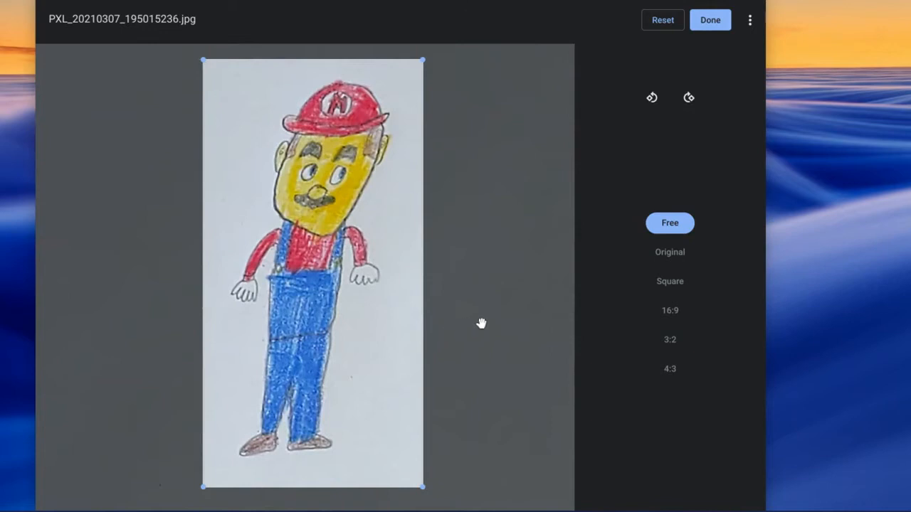
pyautogui.click(710, 19)
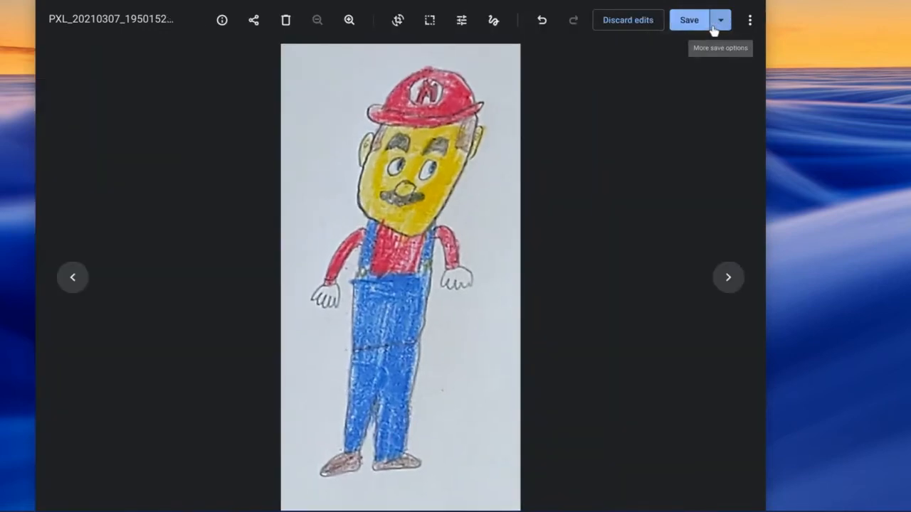
pyautogui.click(688, 19)
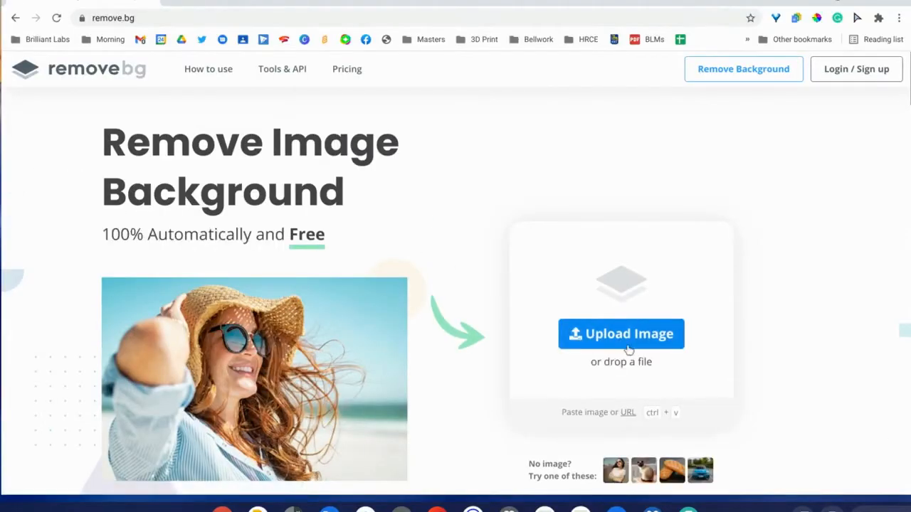
# Step: Upload the cropped drawing to remove.bg and download the background-free result
pyautogui.click(620, 333)
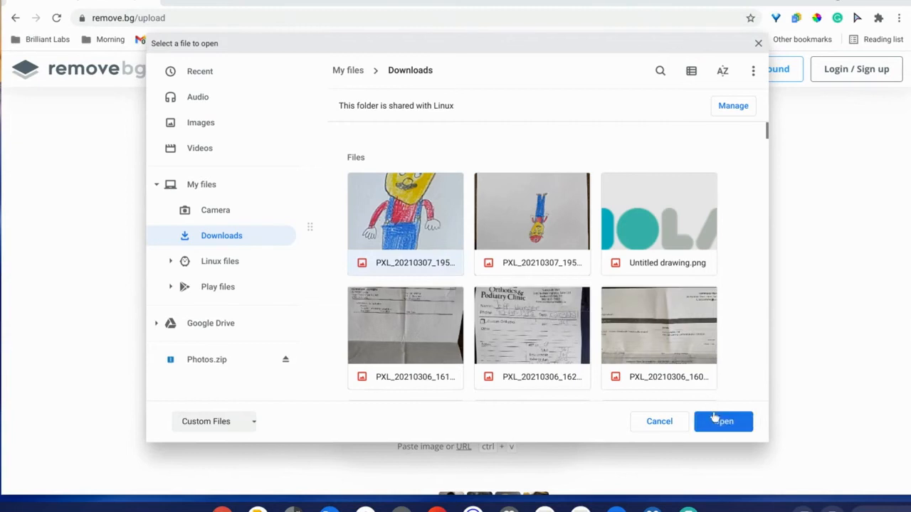
pyautogui.click(722, 422)
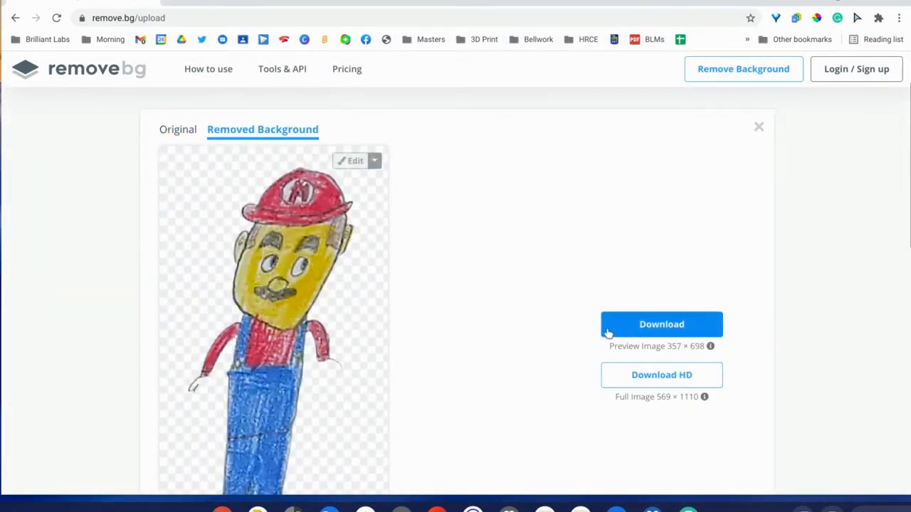
pyautogui.click(661, 324)
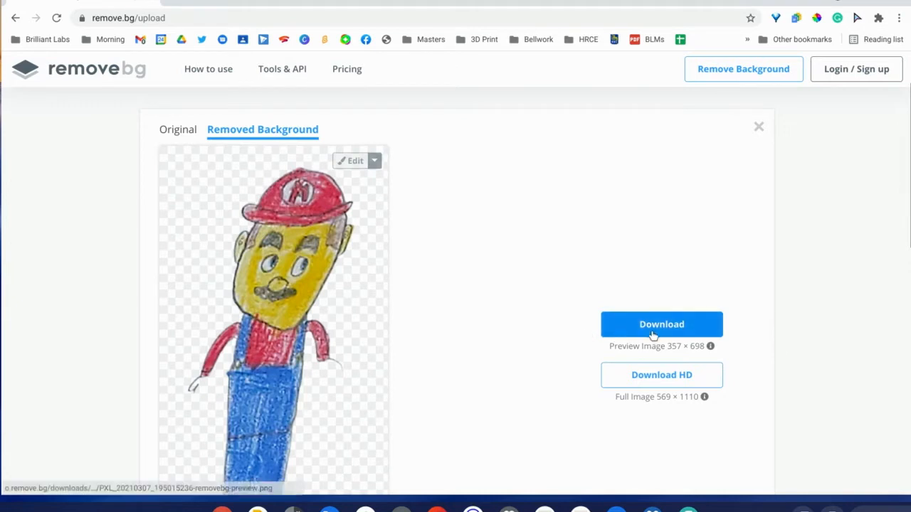
pyautogui.click(661, 325)
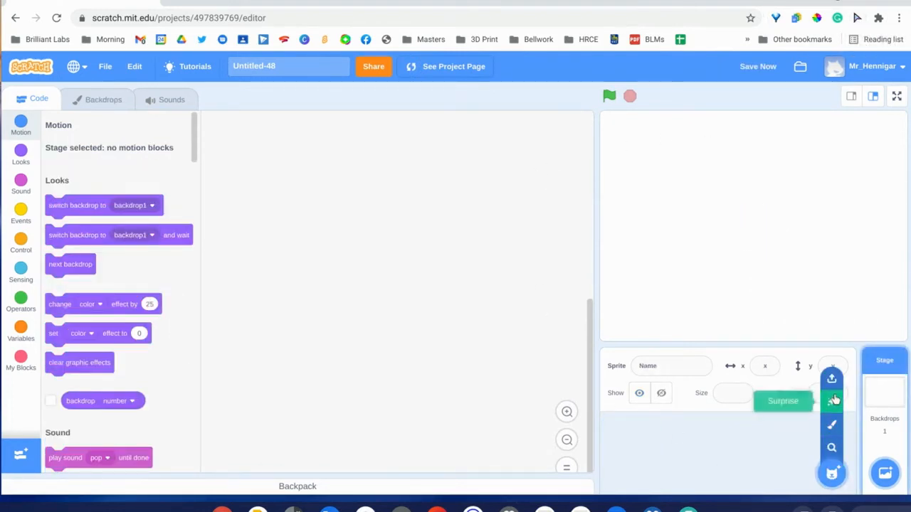
# Step: Upload the background-free drawing PNG as a new sprite and open its costume for editing
pyautogui.click(832, 379)
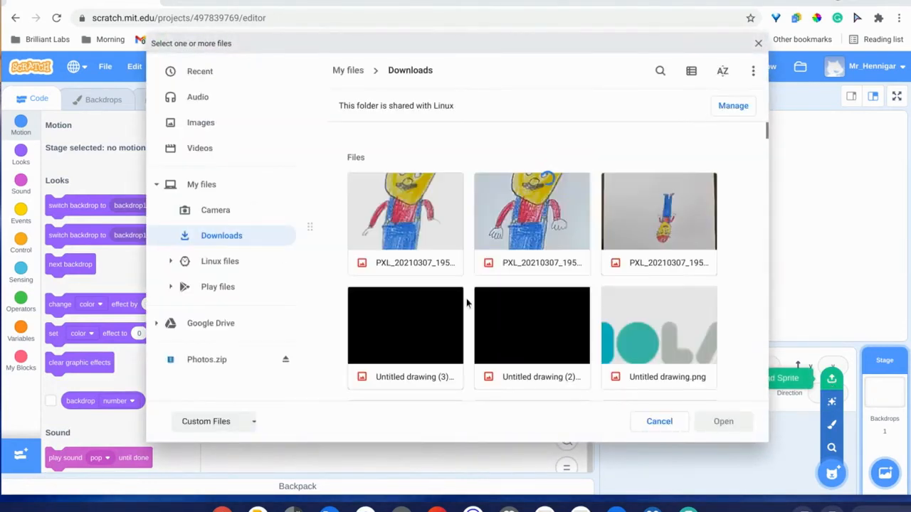
pyautogui.click(723, 421)
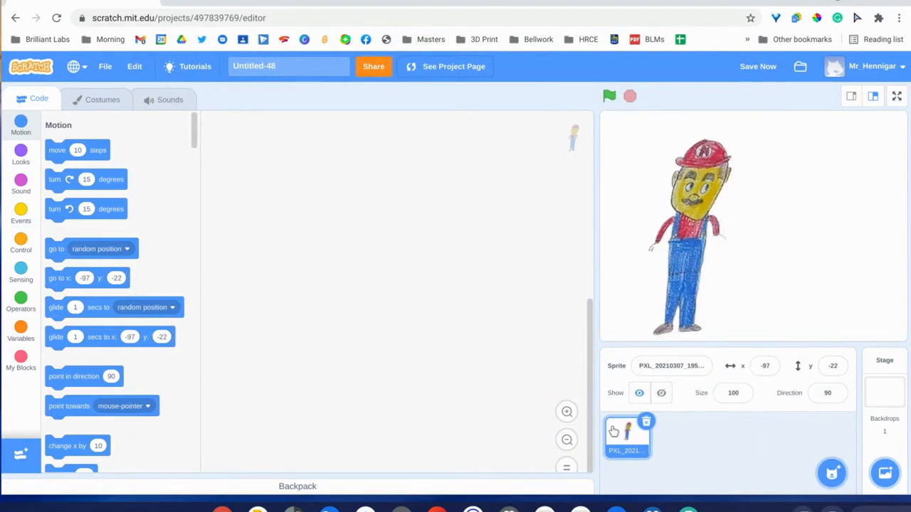
pyautogui.click(96, 99)
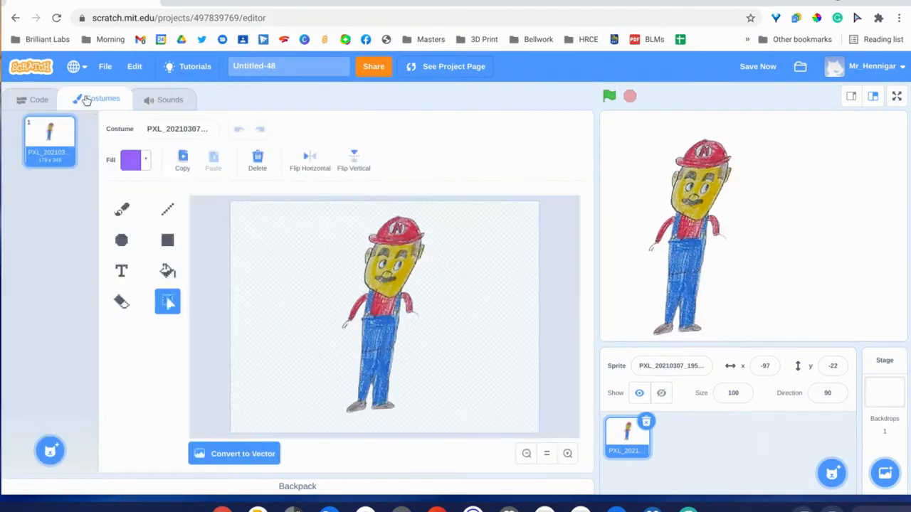
# Step: Zoom in on the costume's arms and erase the thin pencil hands
pyautogui.click(567, 453)
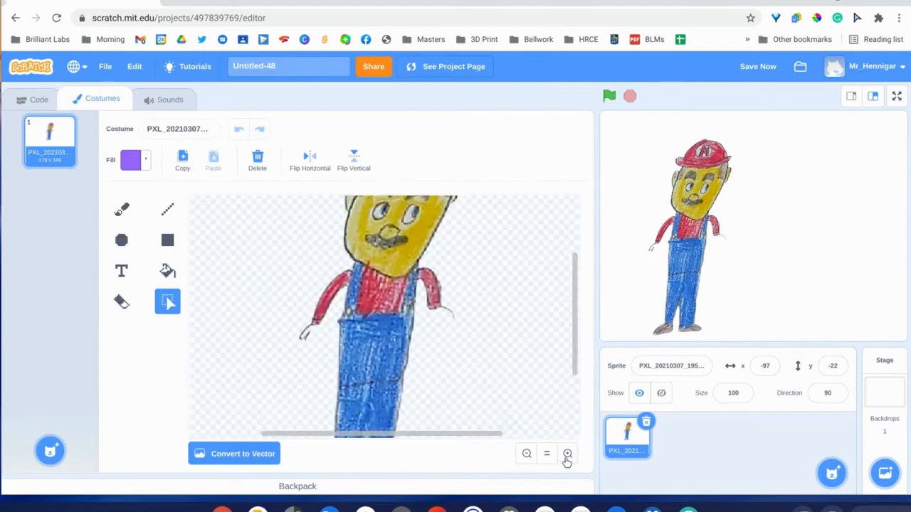
pyautogui.click(567, 454)
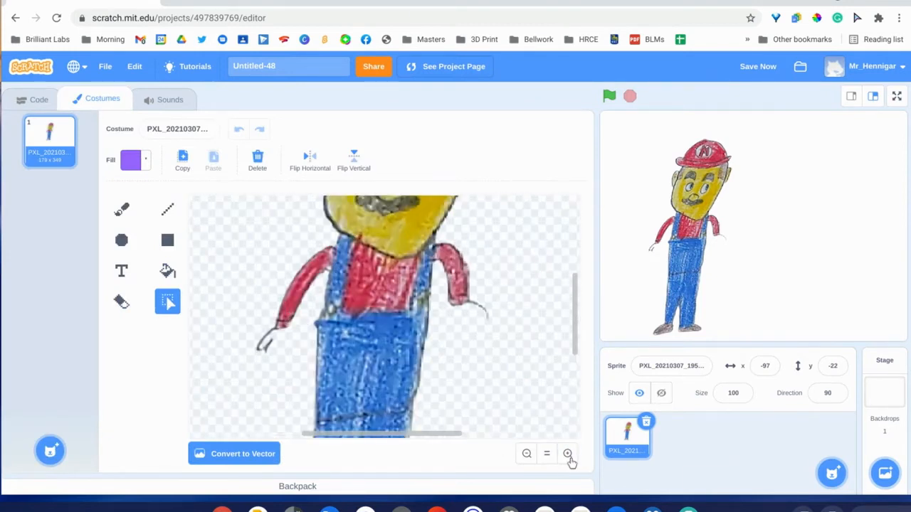
pyautogui.click(121, 301)
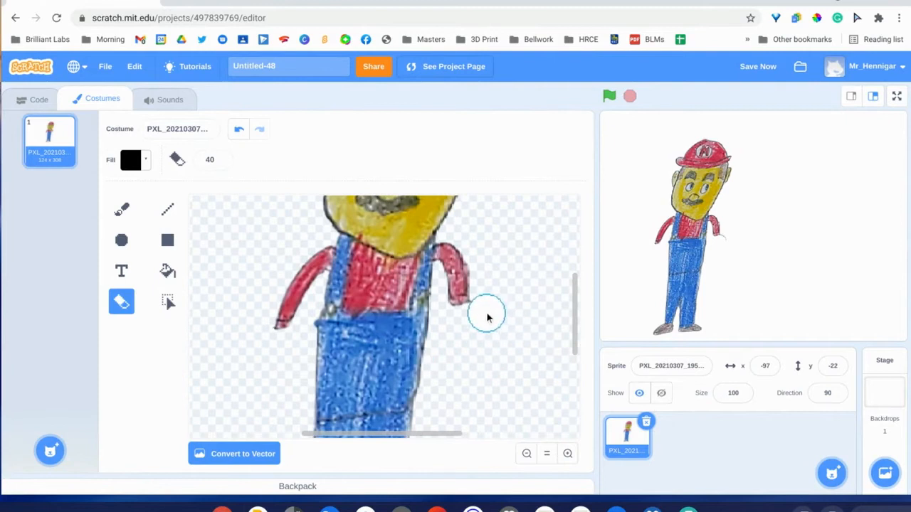
pyautogui.click(234, 454)
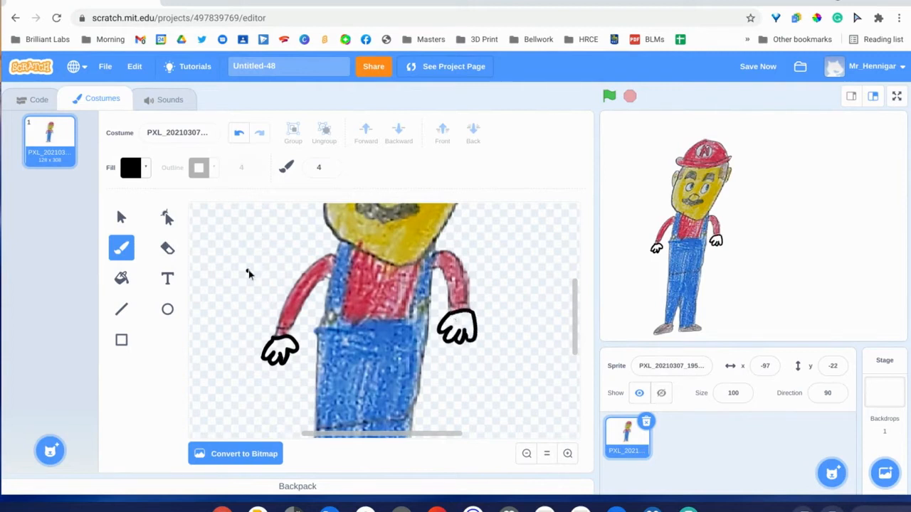
pyautogui.click(121, 278)
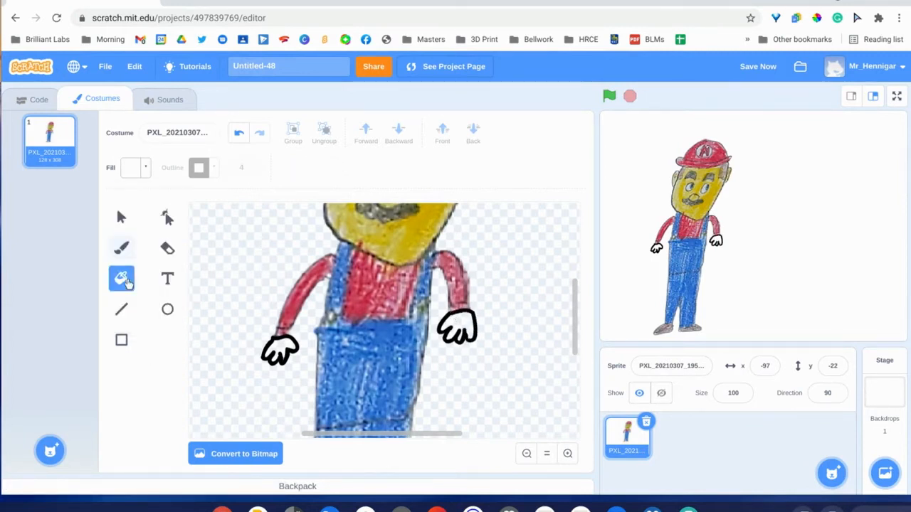
# Step: Duplicate the first costume and draw a round open mouth with the ellipse tool
pyautogui.rightClick(49, 139)
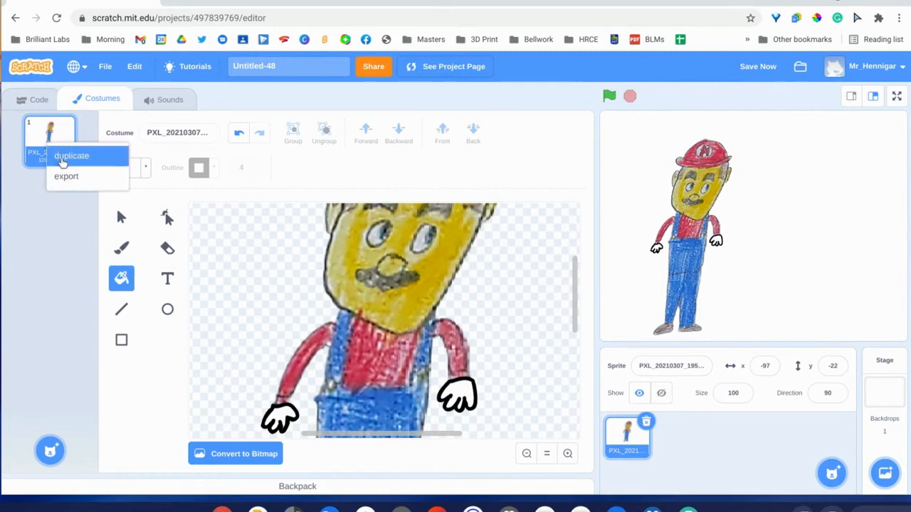
pyautogui.click(71, 155)
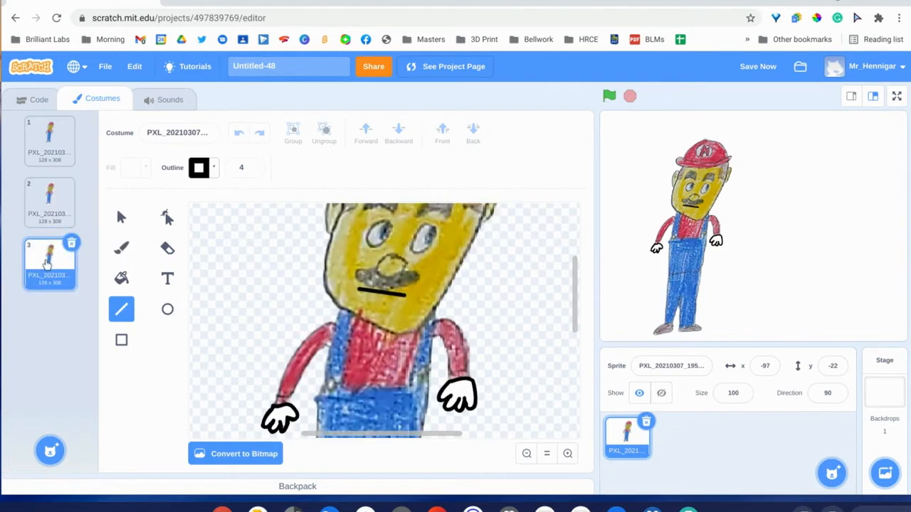
pyautogui.moveTo(118, 228)
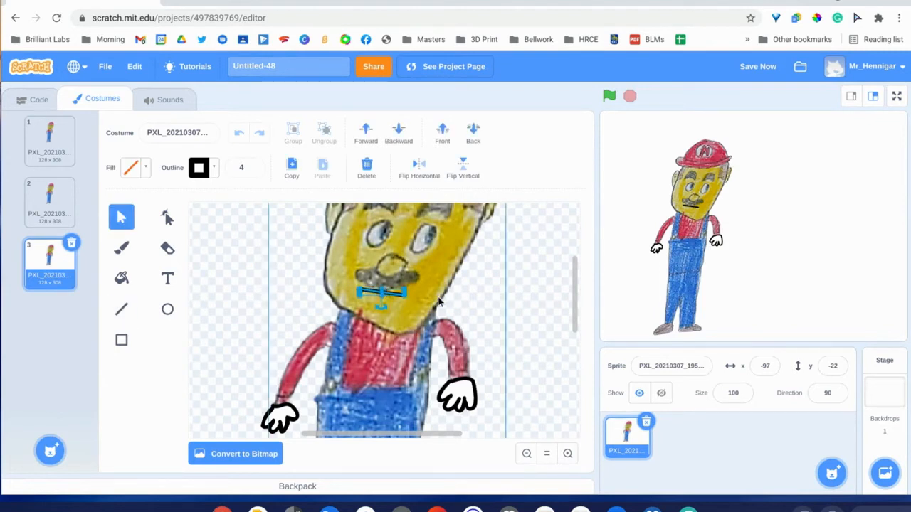
pyautogui.click(167, 308)
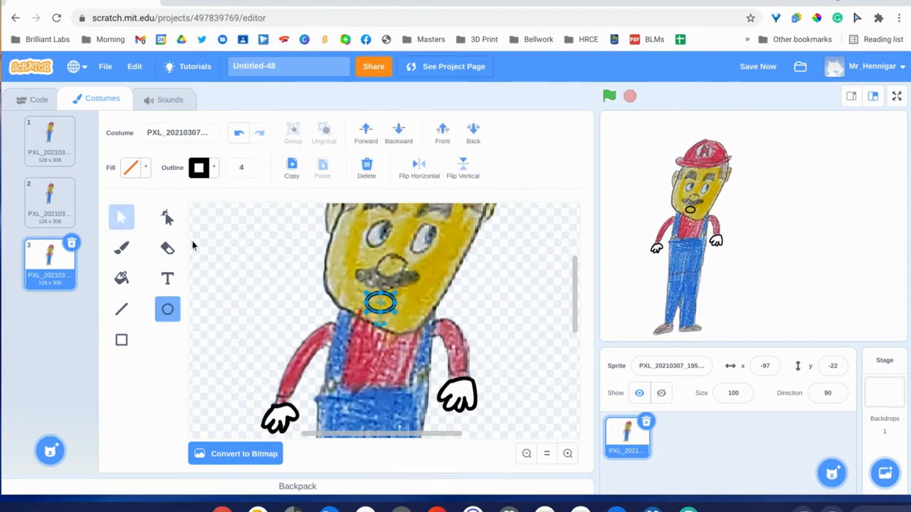
pyautogui.click(130, 167)
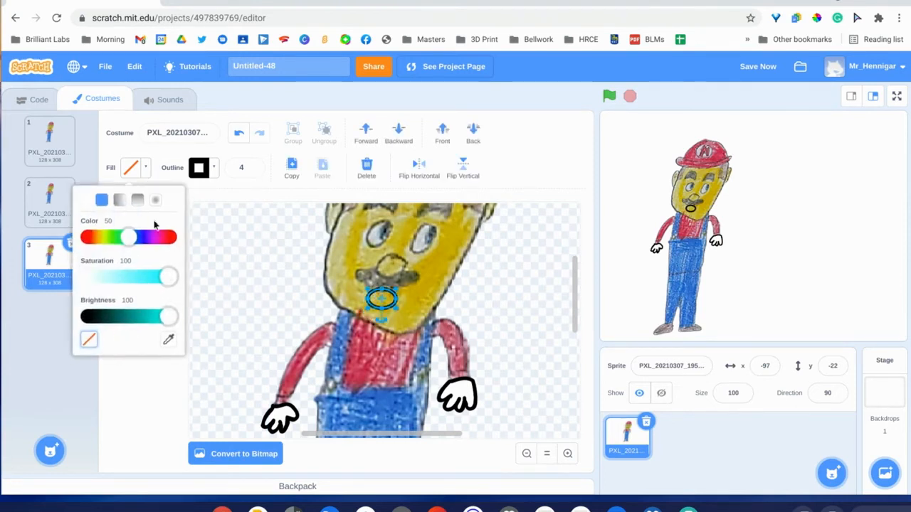
# Step: Duplicate the third costume, draw a wide mouth filled black, then duplicate the fifth costume
pyautogui.rightClick(50, 263)
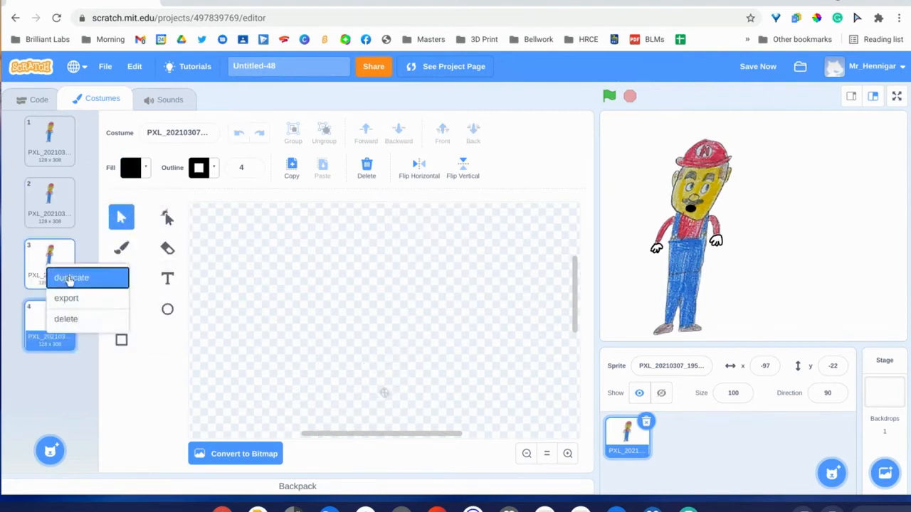
pyautogui.click(71, 277)
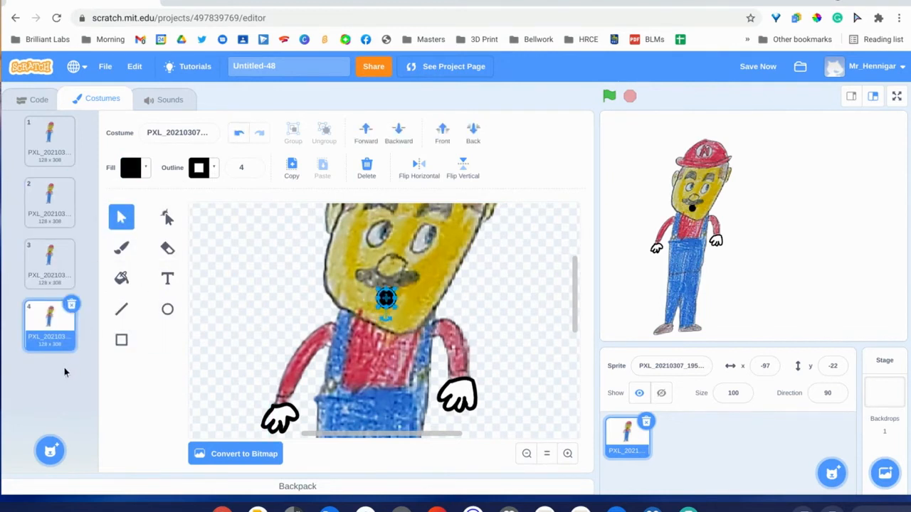
pyautogui.click(121, 309)
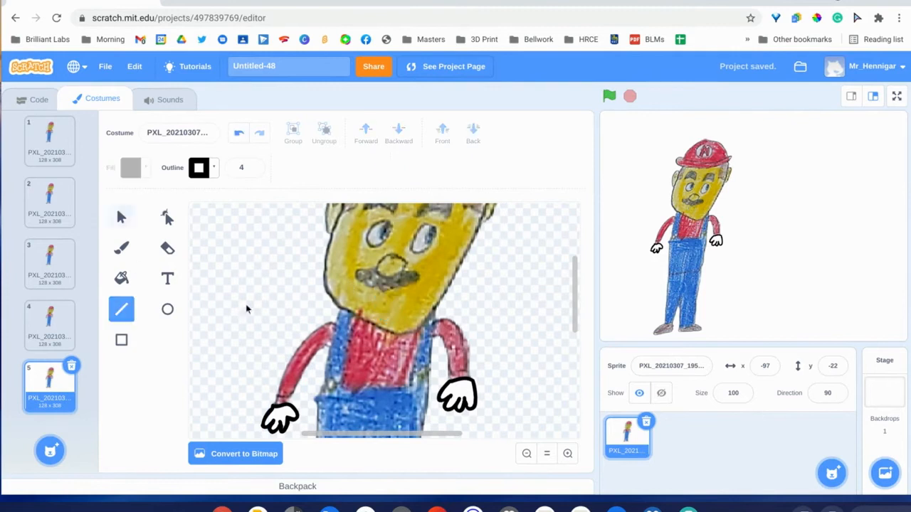
pyautogui.moveTo(363, 297); pyautogui.dragTo(406, 297)
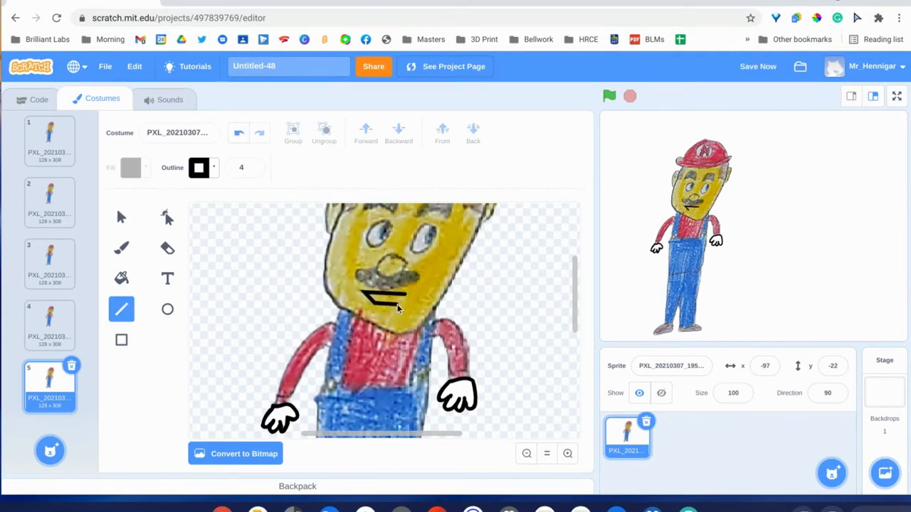
pyautogui.click(121, 278)
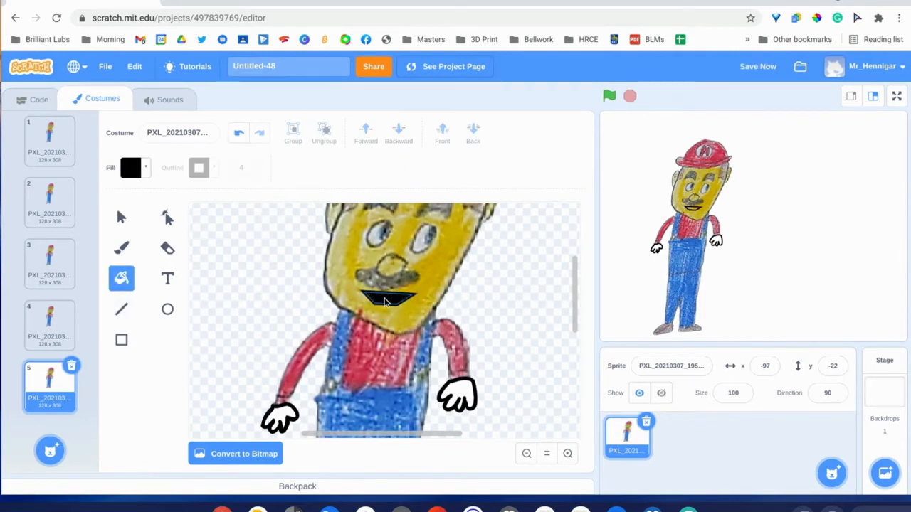
pyautogui.rightClick(50, 385)
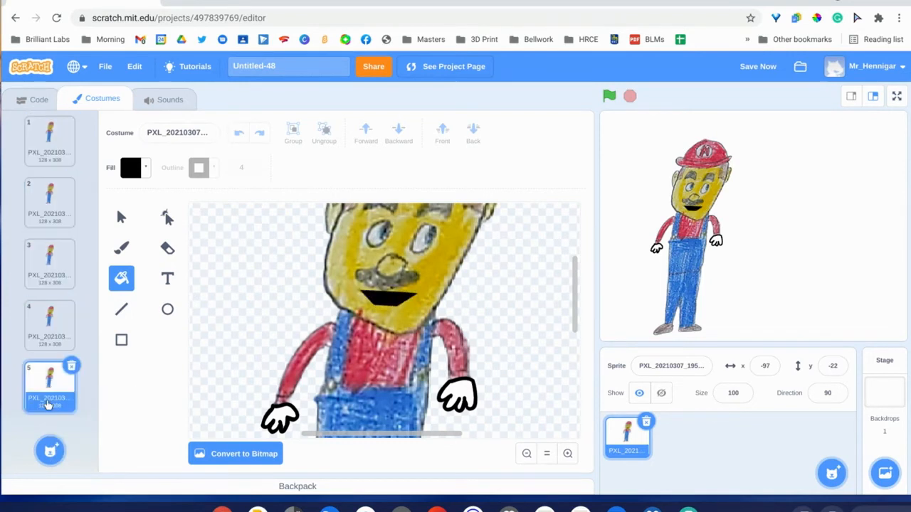
pyautogui.click(121, 308)
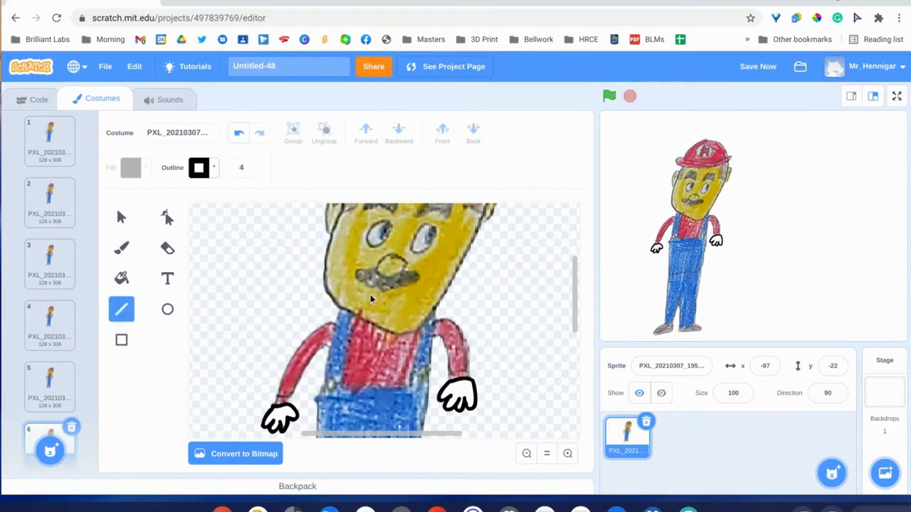
pyautogui.click(38, 99)
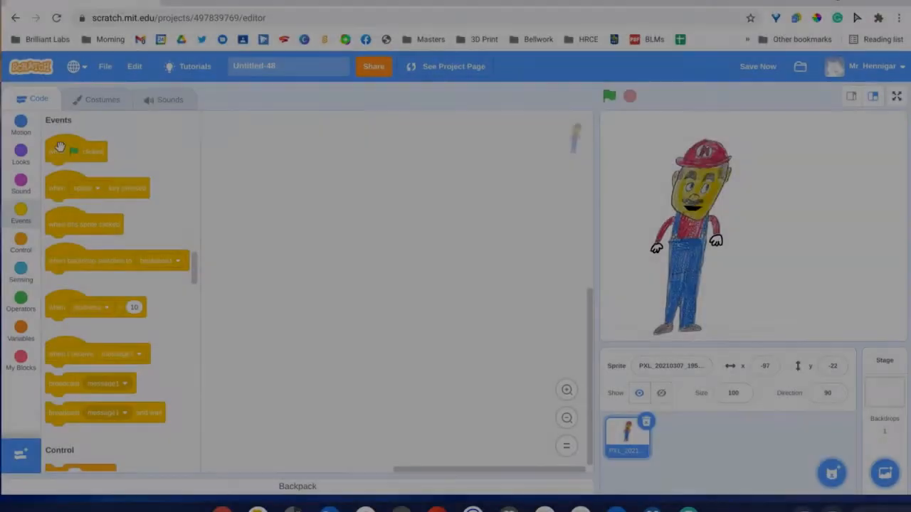
# Step: Build a 'when this sprite clicked' script that repeats next costume with waits
pyautogui.moveTo(84, 224); pyautogui.dragTo(319, 204)
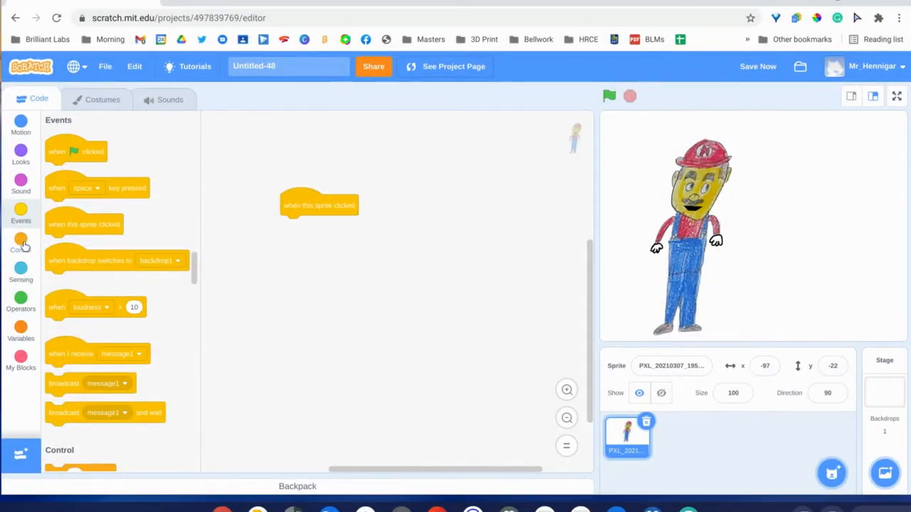
pyautogui.click(21, 242)
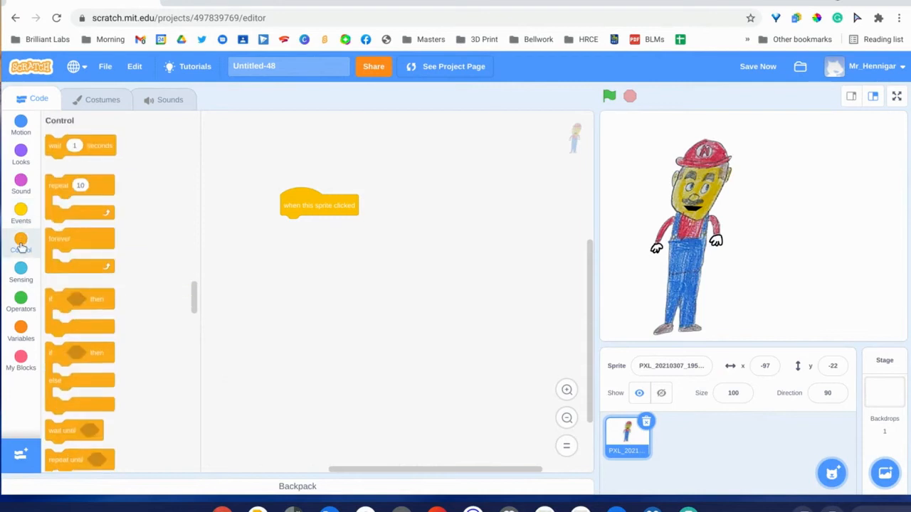
pyautogui.click(21, 152)
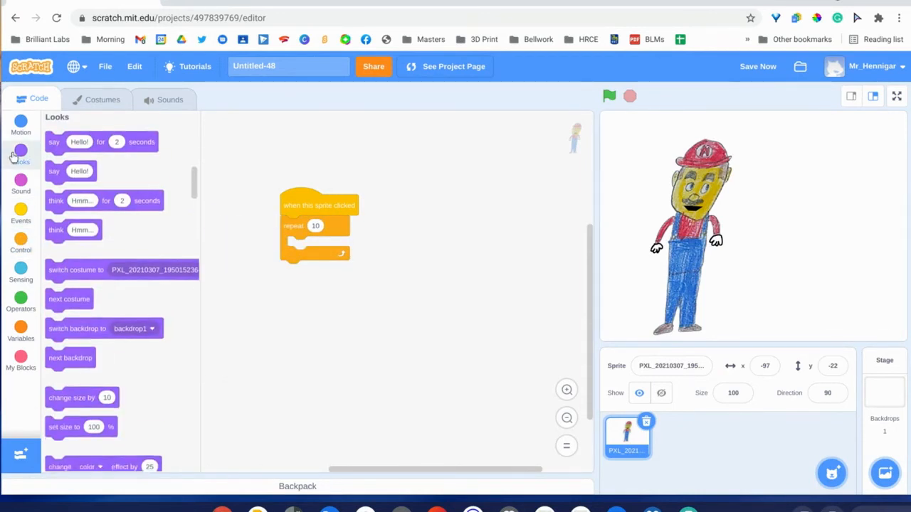
pyautogui.moveTo(69, 299); pyautogui.dragTo(311, 247)
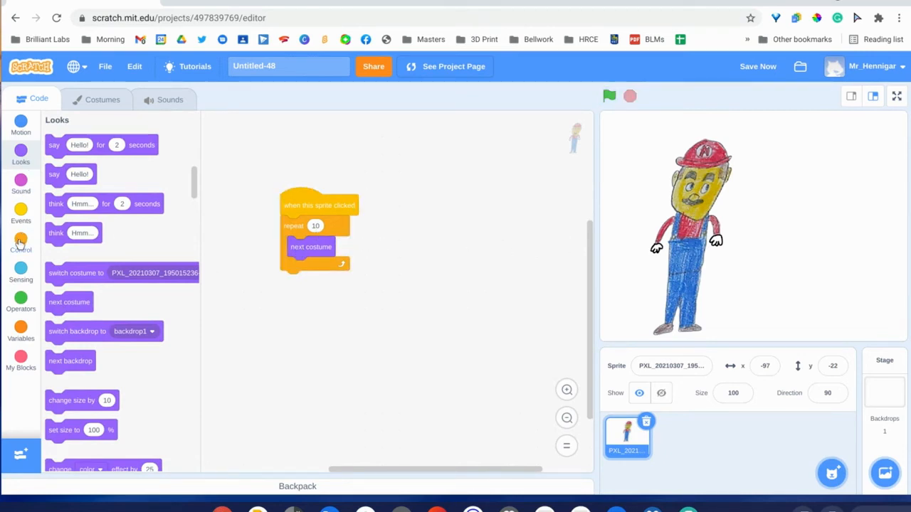
pyautogui.click(21, 242)
pyautogui.write('5')
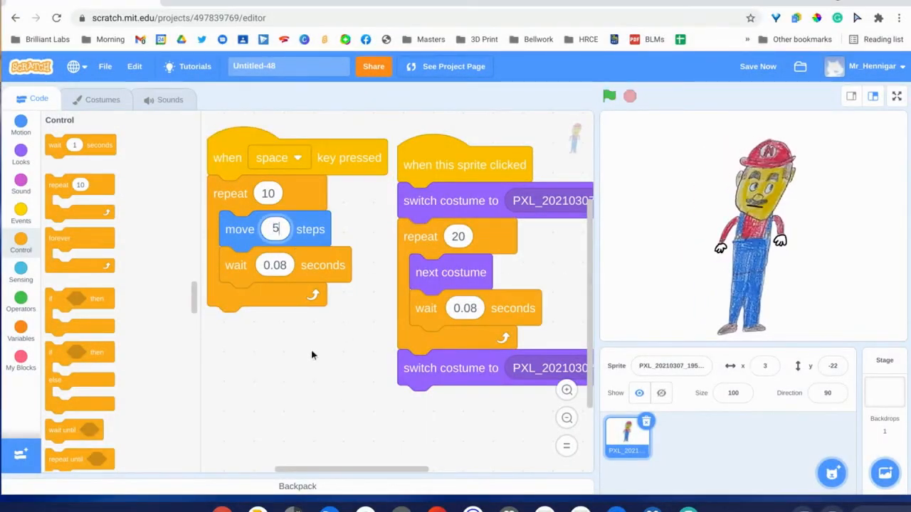
# Step: Test the talking animation and the walking script on the stage
pyautogui.click(609, 96)
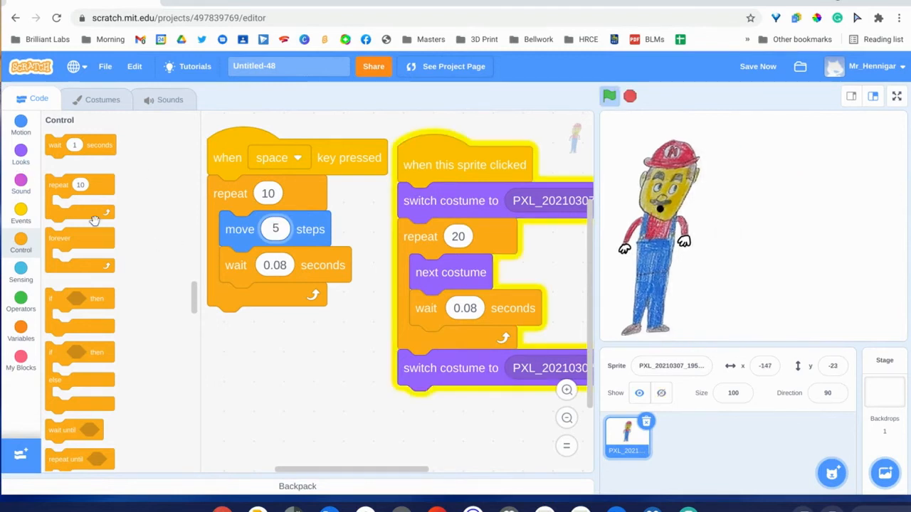
pyautogui.click(21, 124)
pyautogui.write('2')
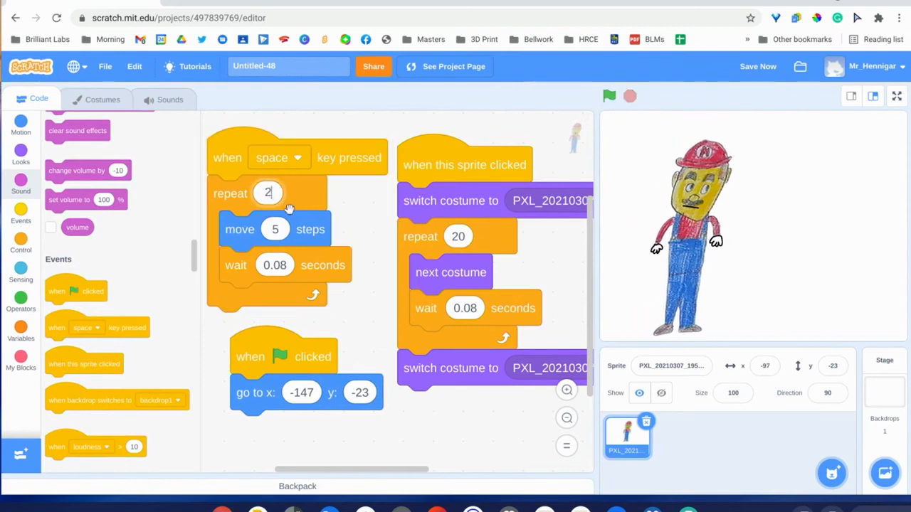
pyautogui.click(609, 96)
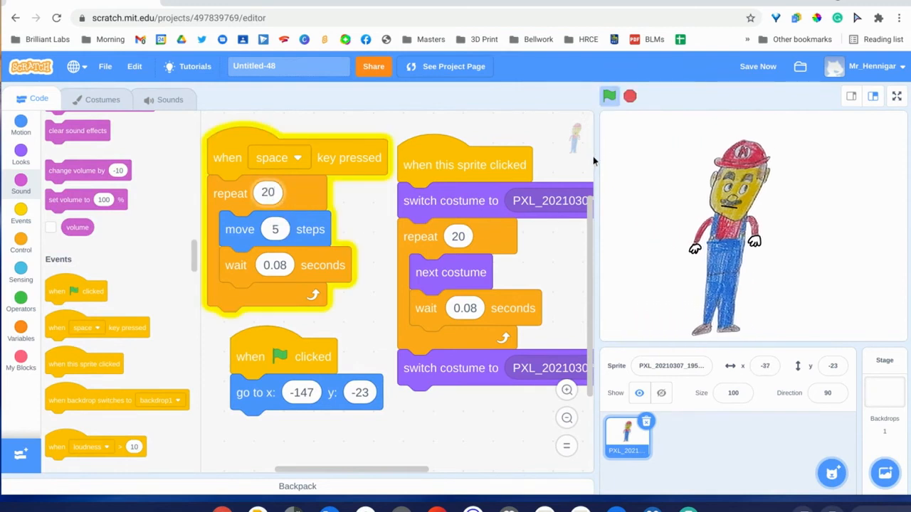
# Step: Add the desert backdrop, then test the character's talking and reset its starting position
pyautogui.click(884, 472)
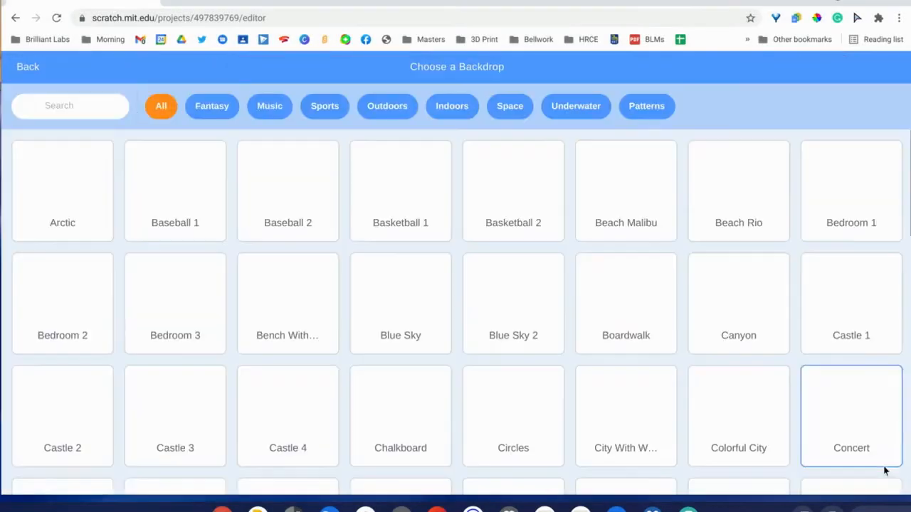
pyautogui.scroll(-3)
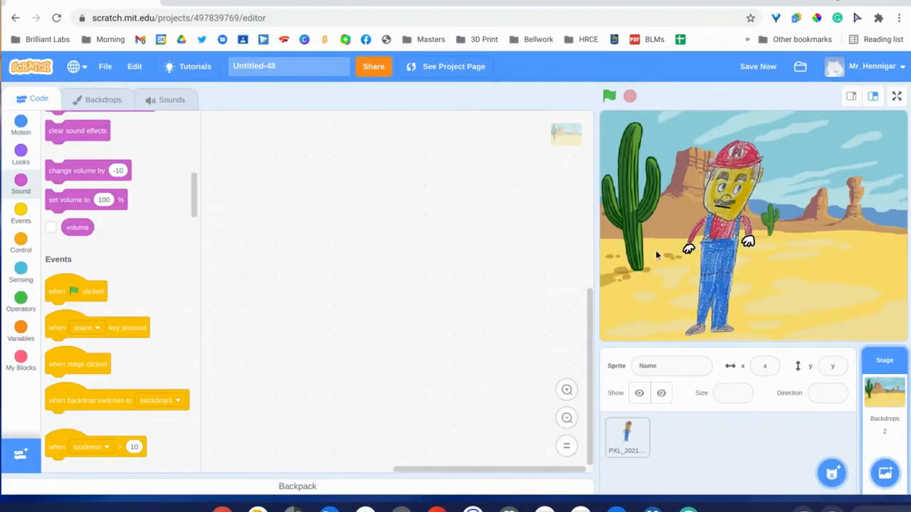
pyautogui.click(609, 95)
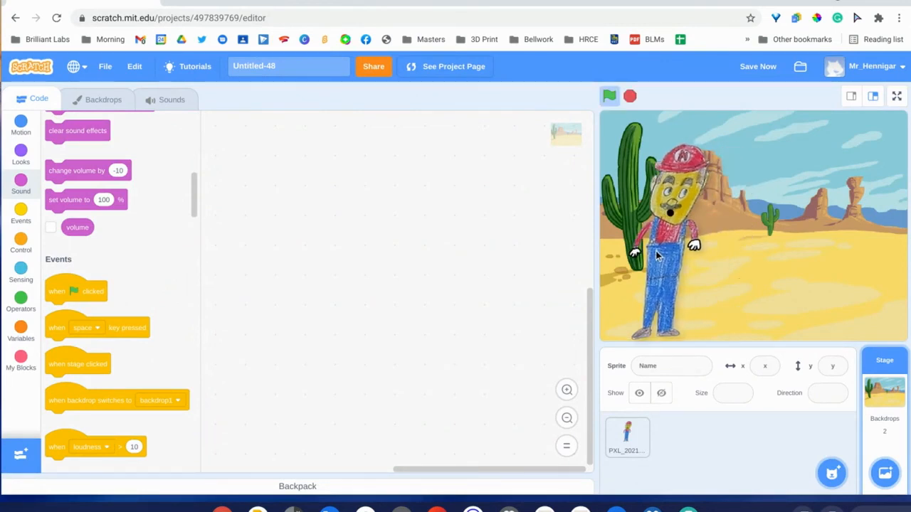
pyautogui.click(627, 436)
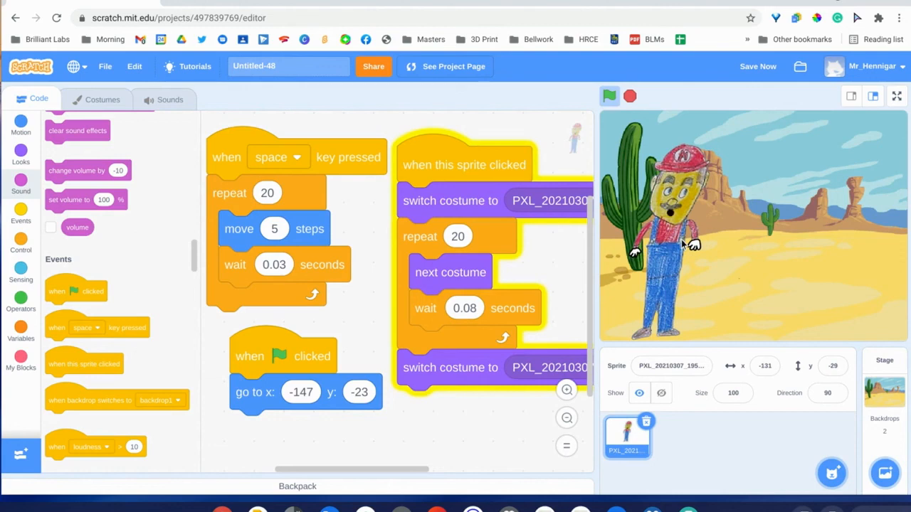
pyautogui.click(608, 96)
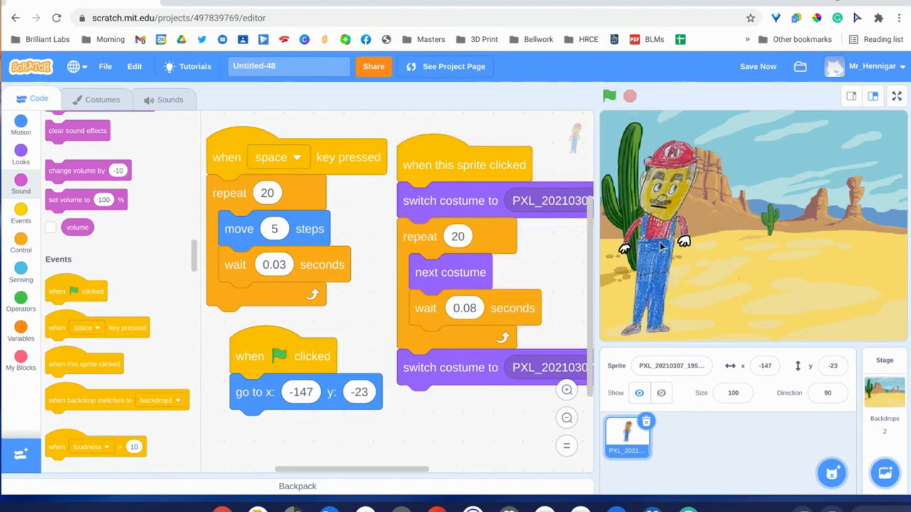